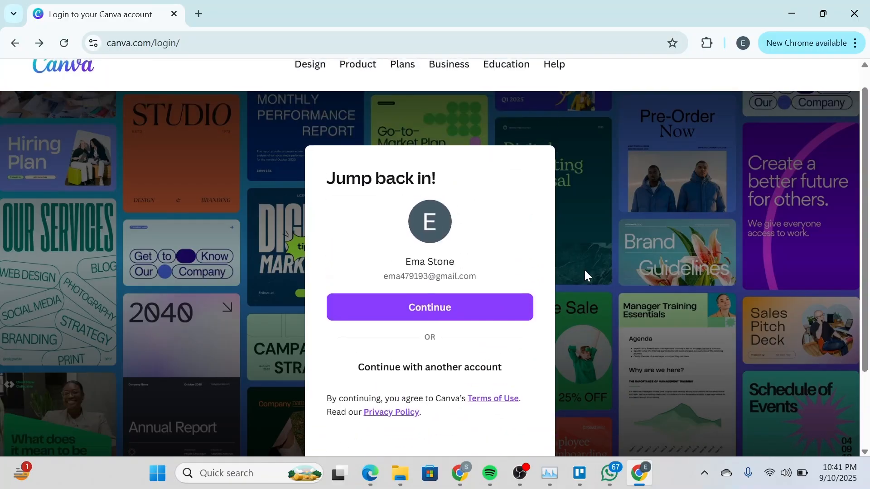
pyautogui.moveTo(368, 263)
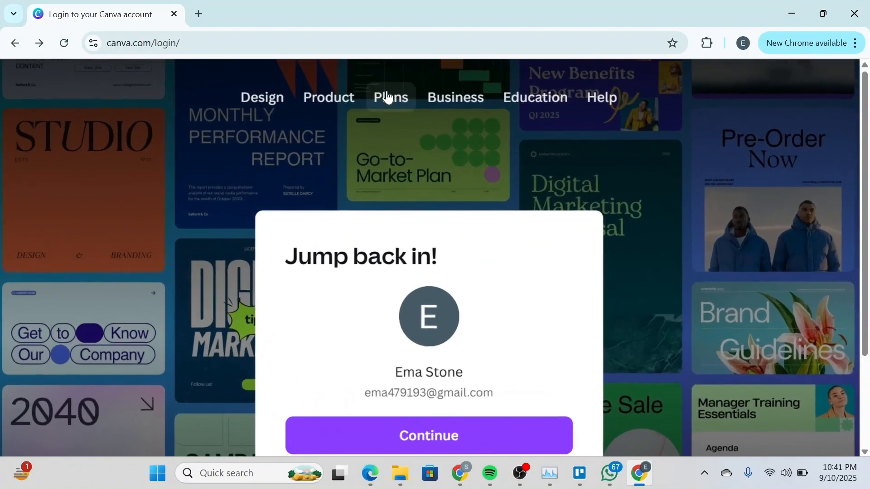
# Go to the Canva Pro plan page from the Plans menu and scroll its overview.
pyautogui.click(390, 97)
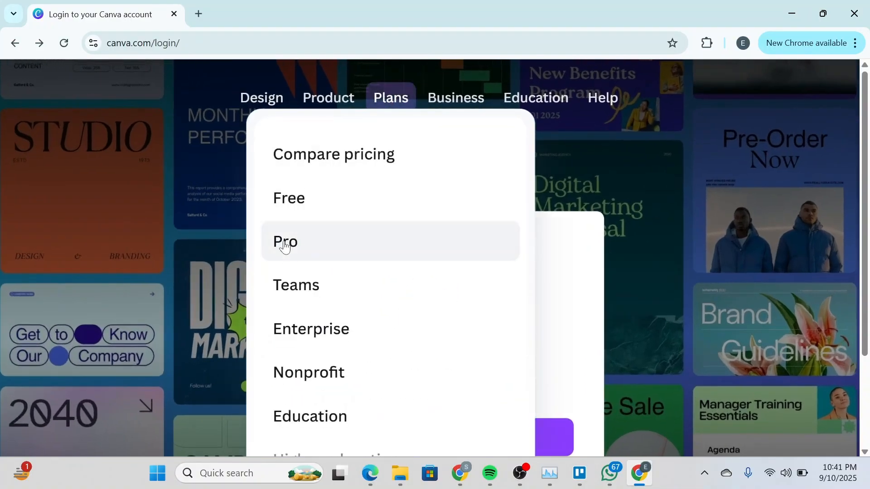
pyautogui.click(284, 242)
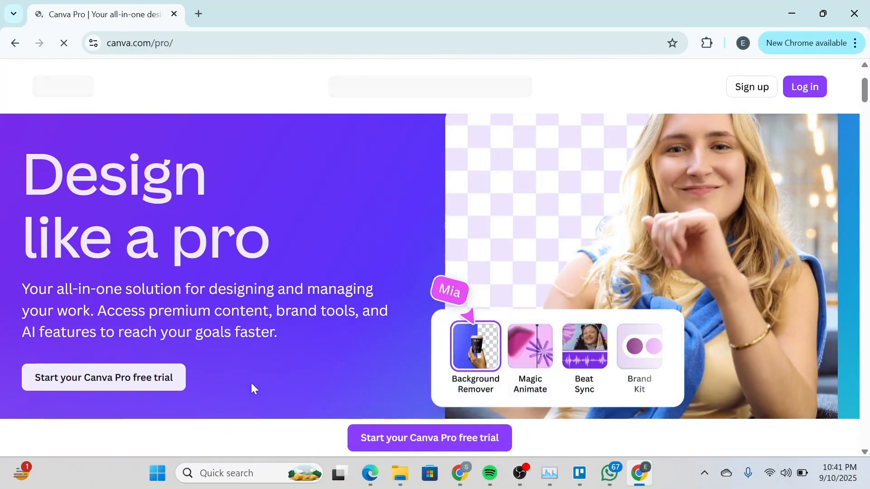
pyautogui.scroll(-3)
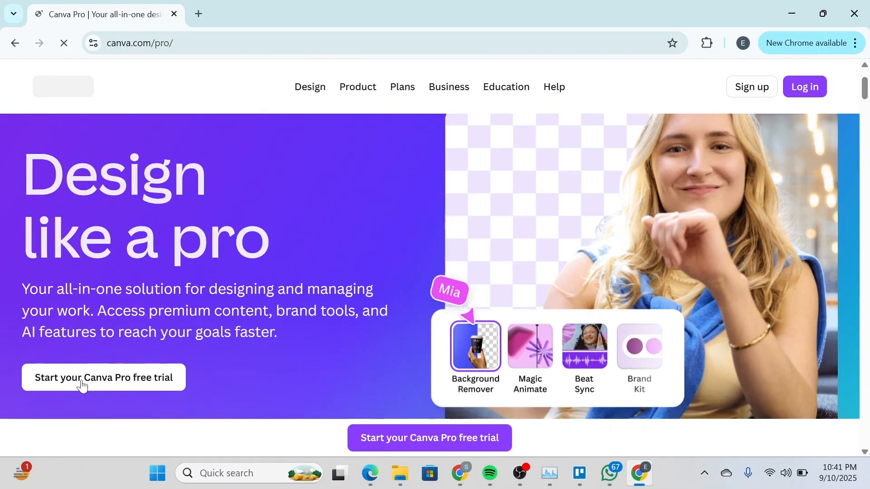
# Start the Pro free trial, then dismiss the saved-account sign-in prompt.
pyautogui.click(103, 377)
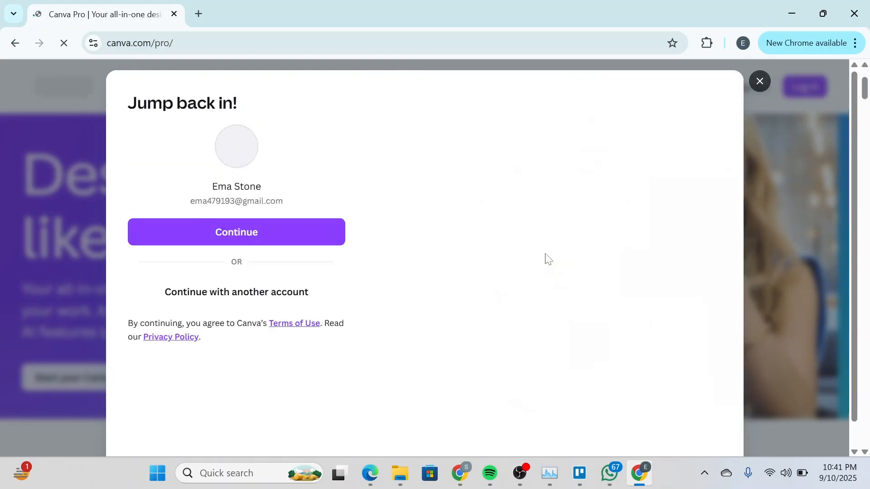
pyautogui.click(758, 81)
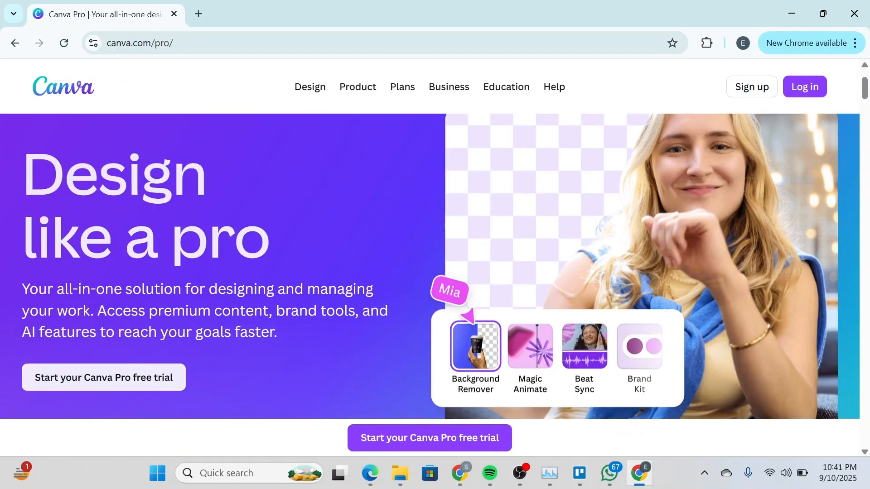
pyautogui.moveTo(268, 380)
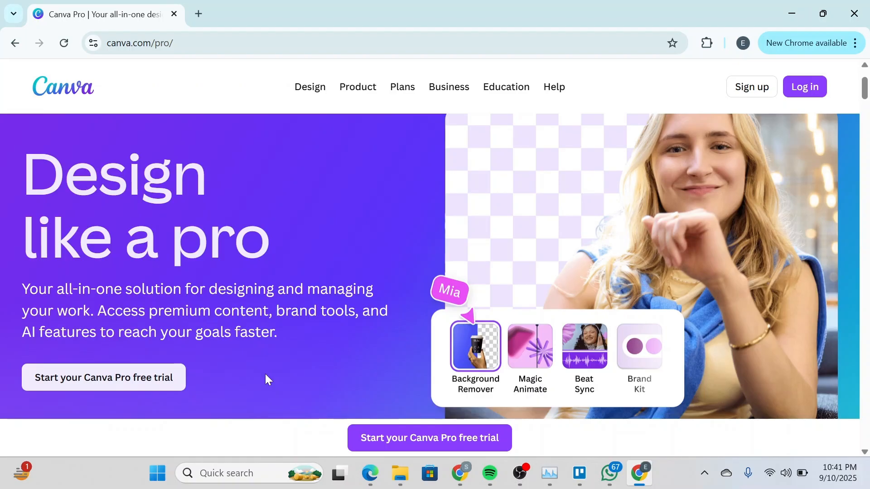
pyautogui.moveTo(524, 166)
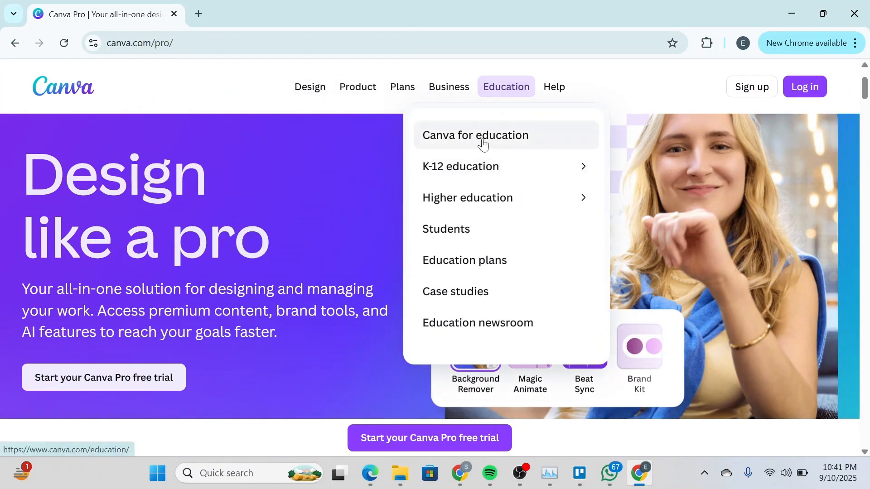
# Open the Canva for education page and click Get verified under Teachers.
pyautogui.click(474, 135)
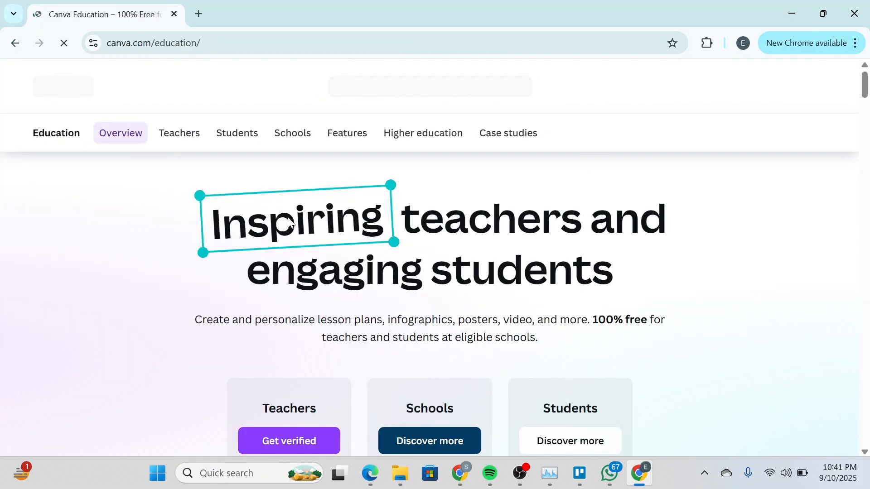
pyautogui.scroll(-3)
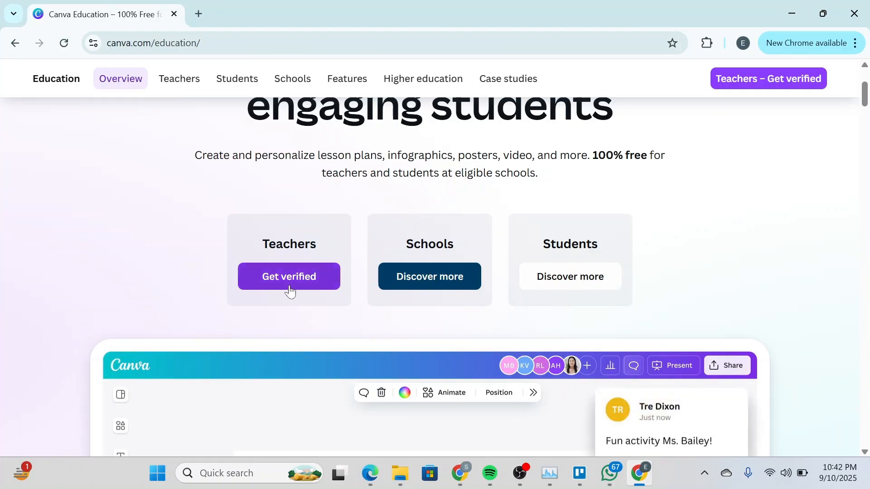
pyautogui.click(288, 277)
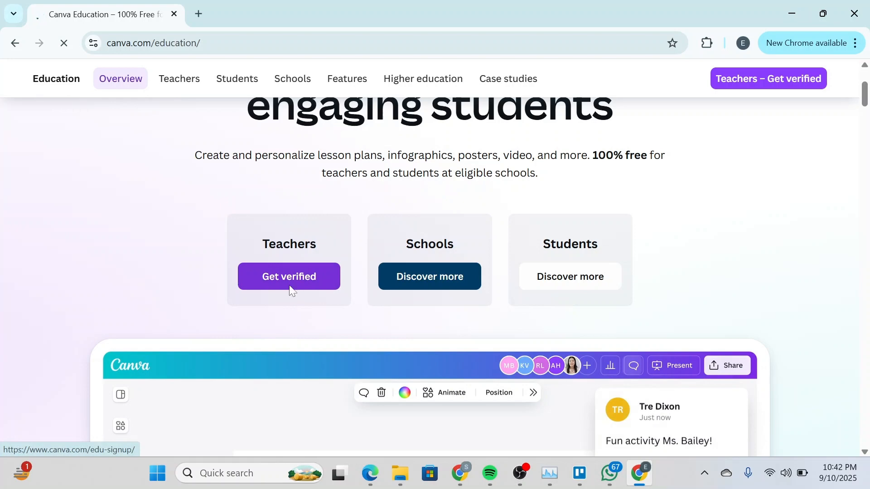
# Continue with the saved account to reach the teacher verification form.
pyautogui.click(289, 276)
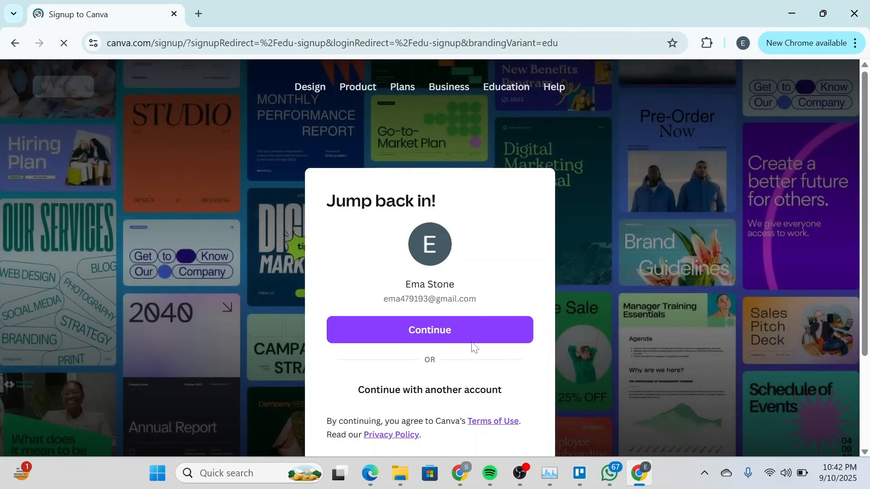
pyautogui.click(429, 330)
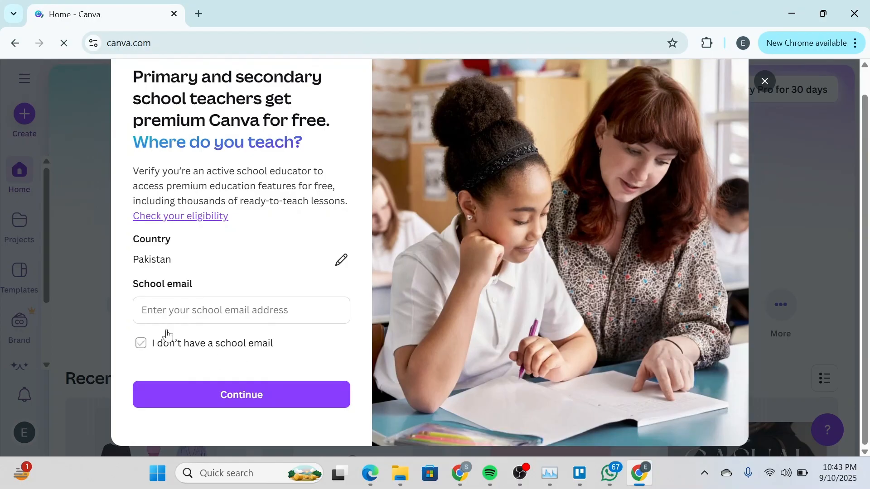
# Untick 'I don't have a school email', keeping Pakistan as the country.
pyautogui.click(141, 343)
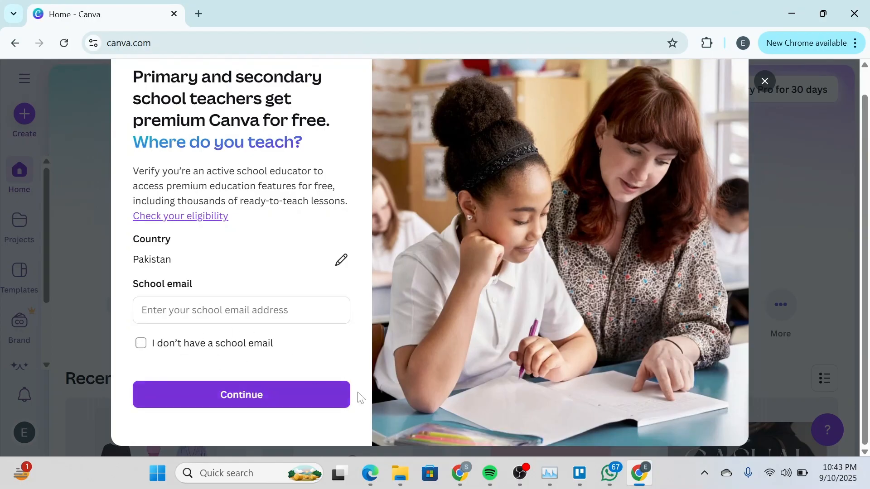
pyautogui.moveTo(640, 168)
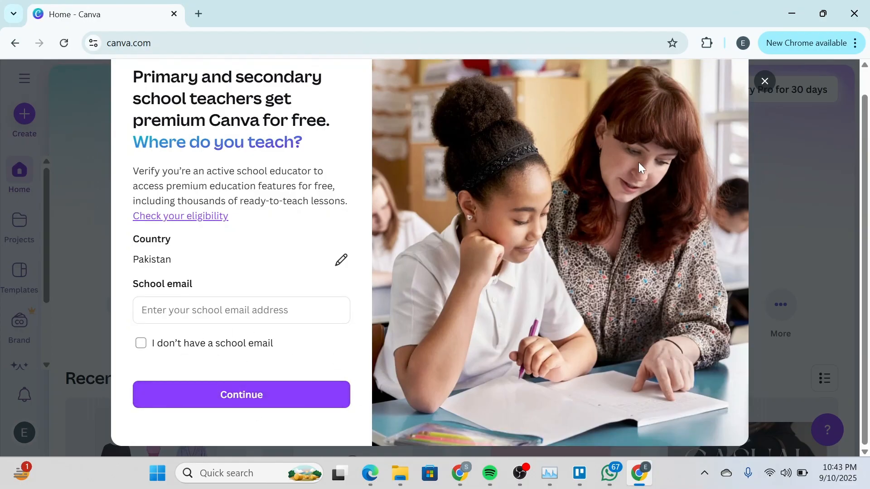
pyautogui.moveTo(666, 232)
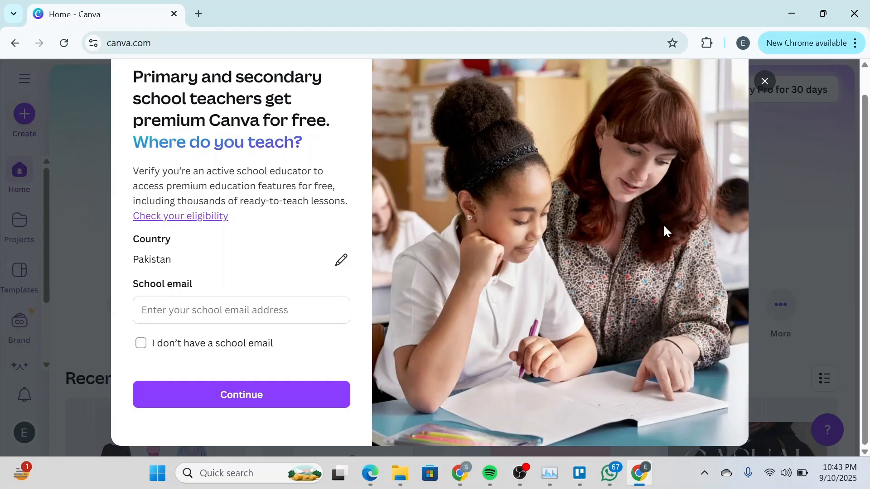